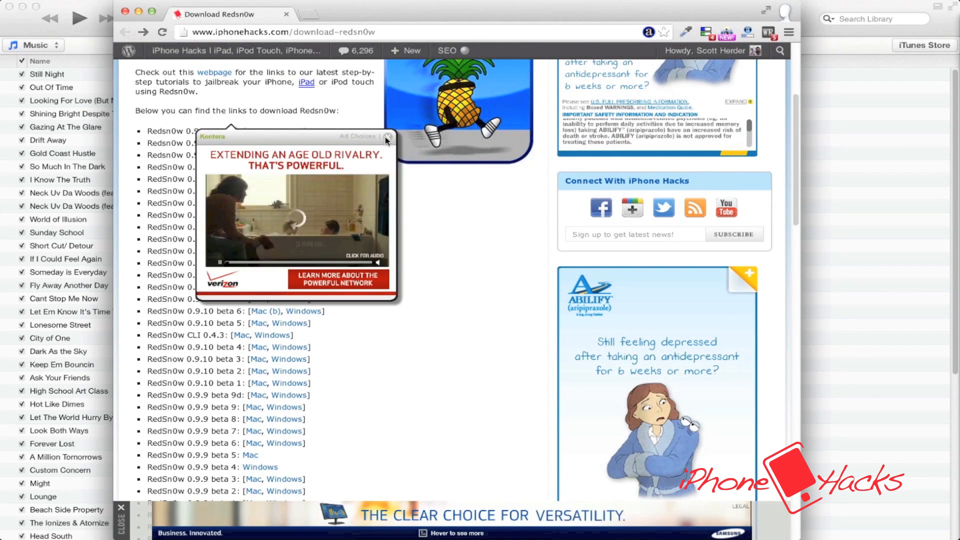
Step: Dismiss the ad and request the redsn0w 0.9.15 beta 3 Mac zip from its attachment page
click(388, 137)
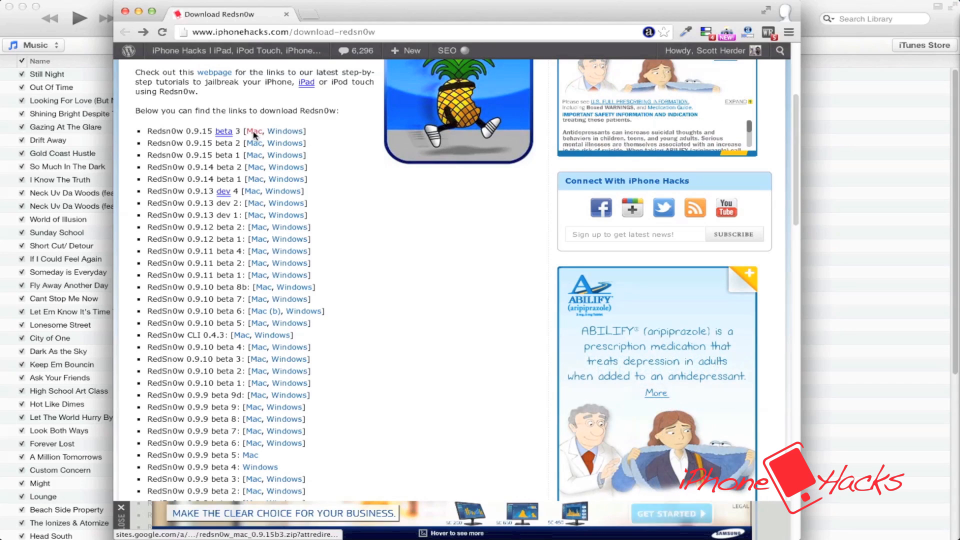
click(254, 131)
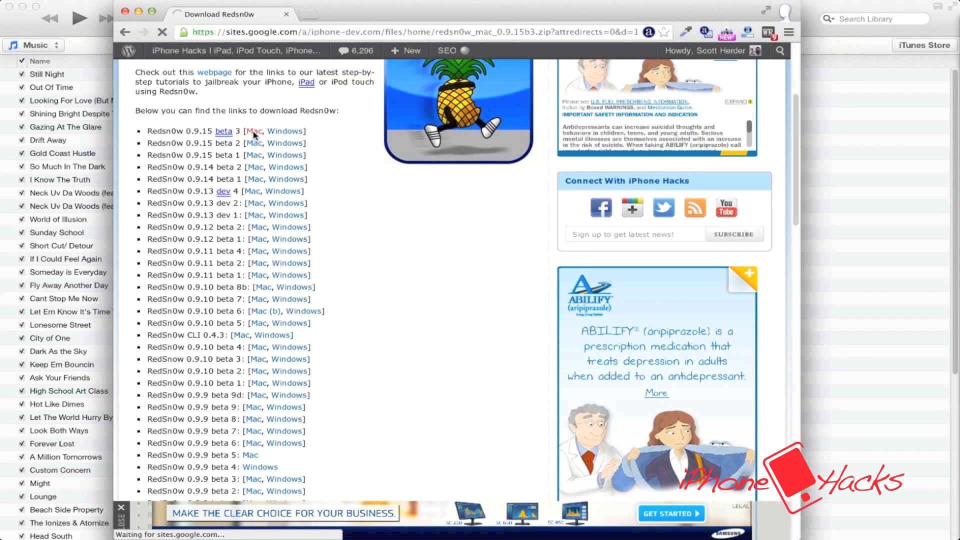
click(254, 131)
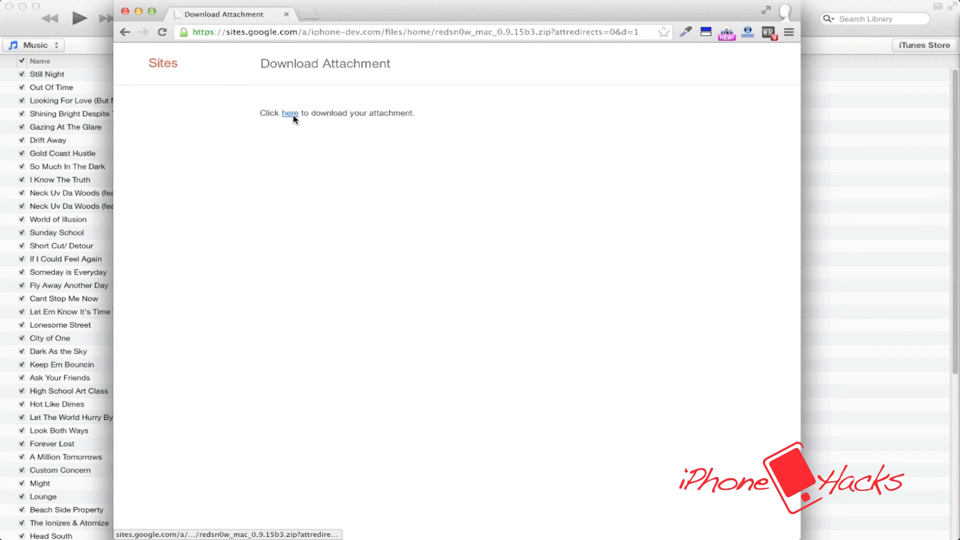
click(291, 113)
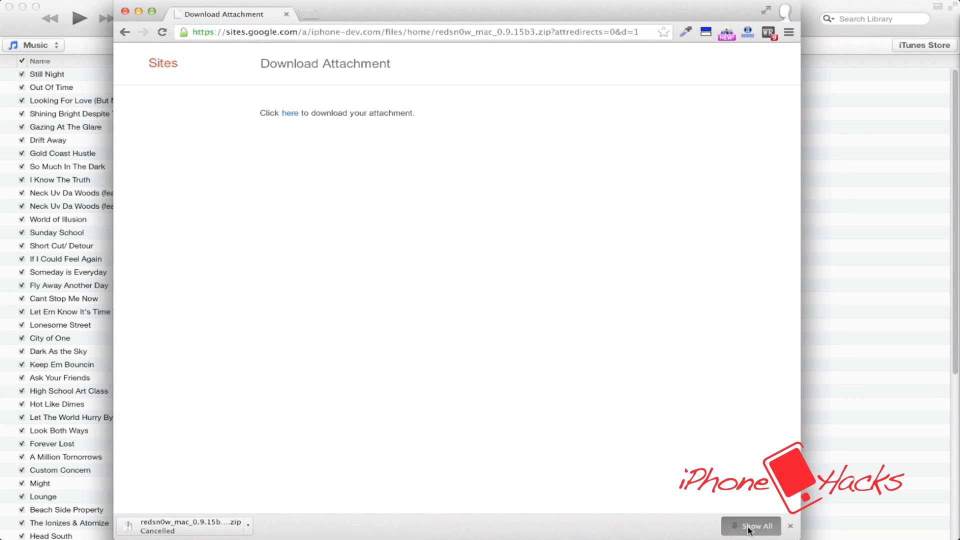
Step: Launch the redsn0w app from the extracted redsn0w_mac_0.9.15b3 2 folder in Downloads
click(752, 526)
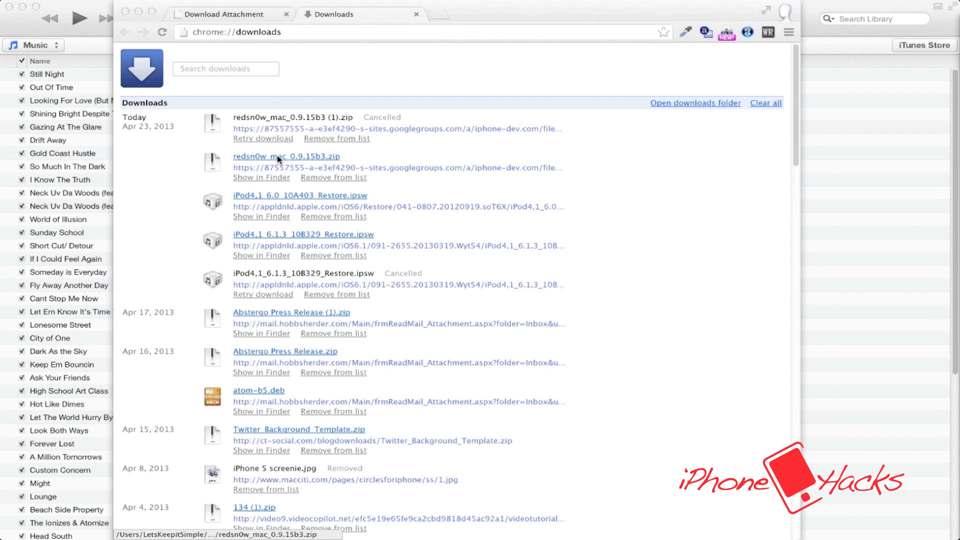
mouse_move(165, 110)
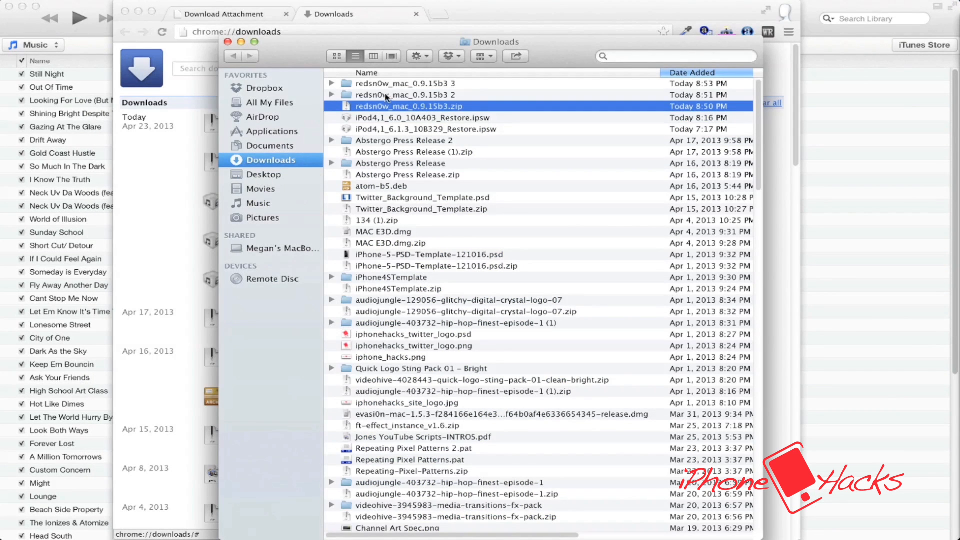
click(404, 95)
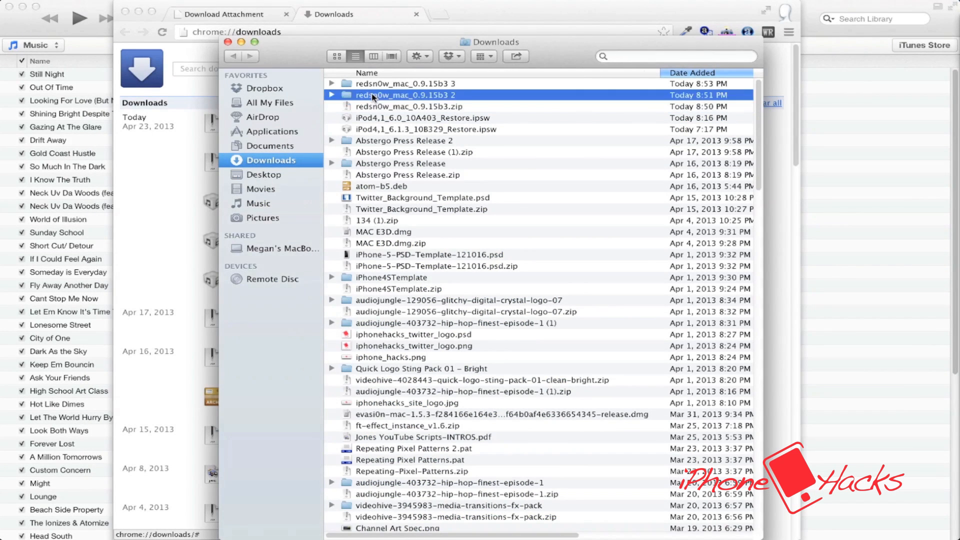
double_click(404, 95)
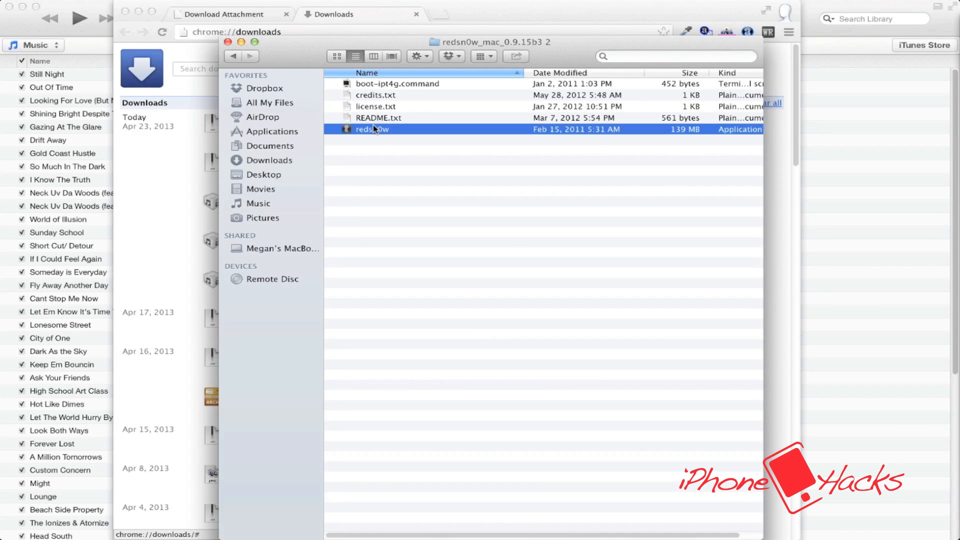
double_click(372, 129)
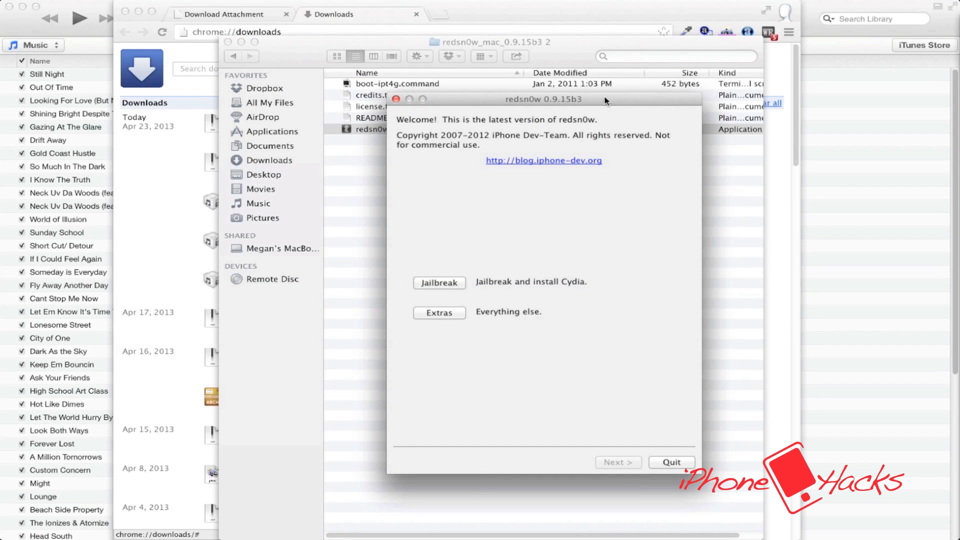
mouse_move(462, 329)
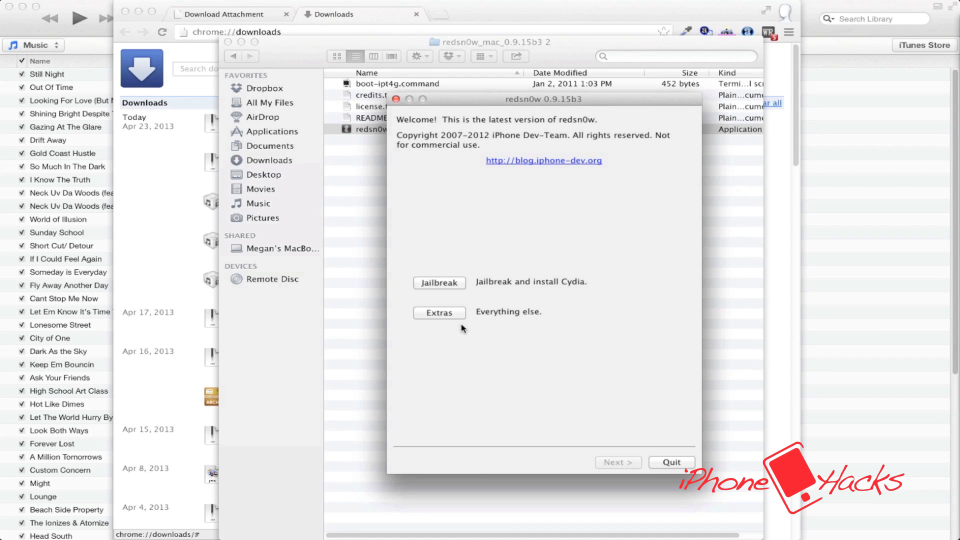
Step: Via Extras > Select IPSW, load iPod4,1_6.0_10A403_Restore.ipsw as the session firmware
click(439, 312)
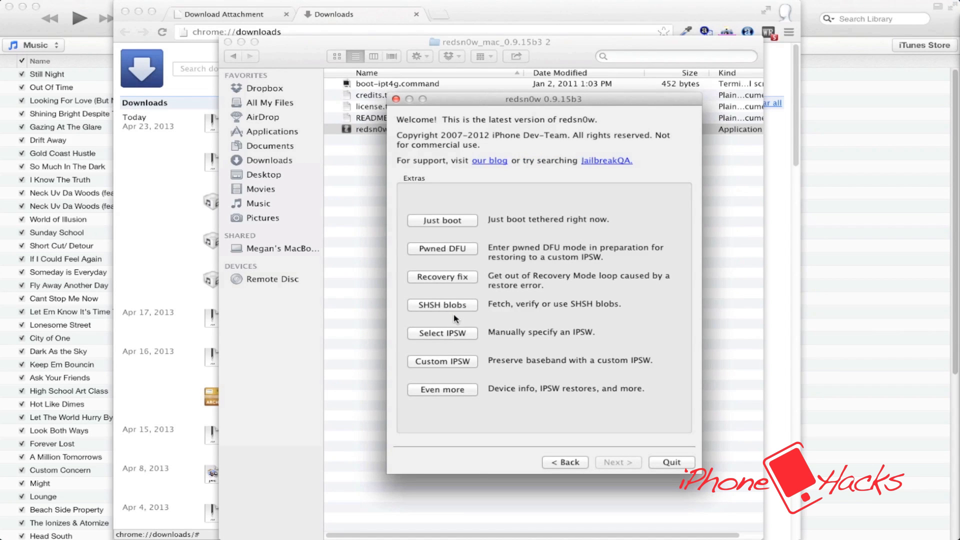
click(442, 332)
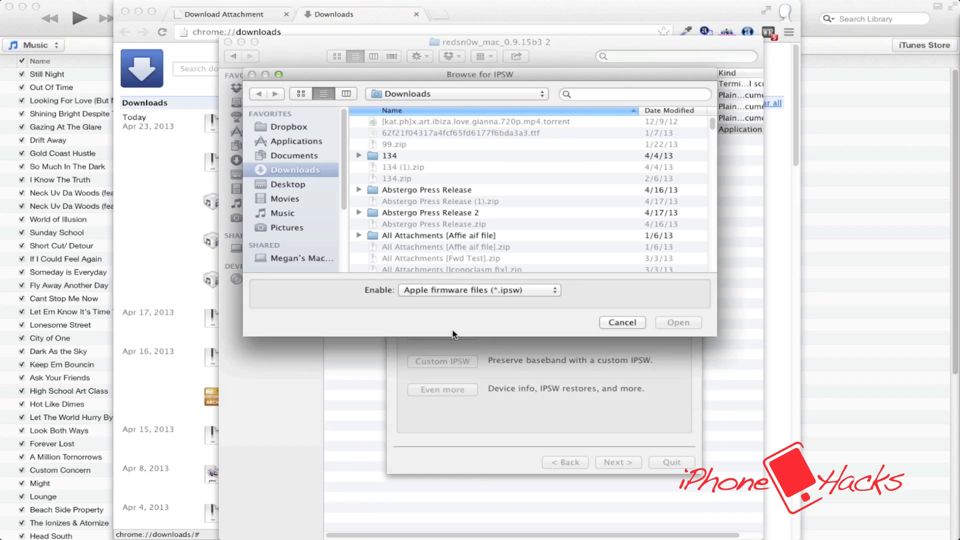
mouse_move(445, 67)
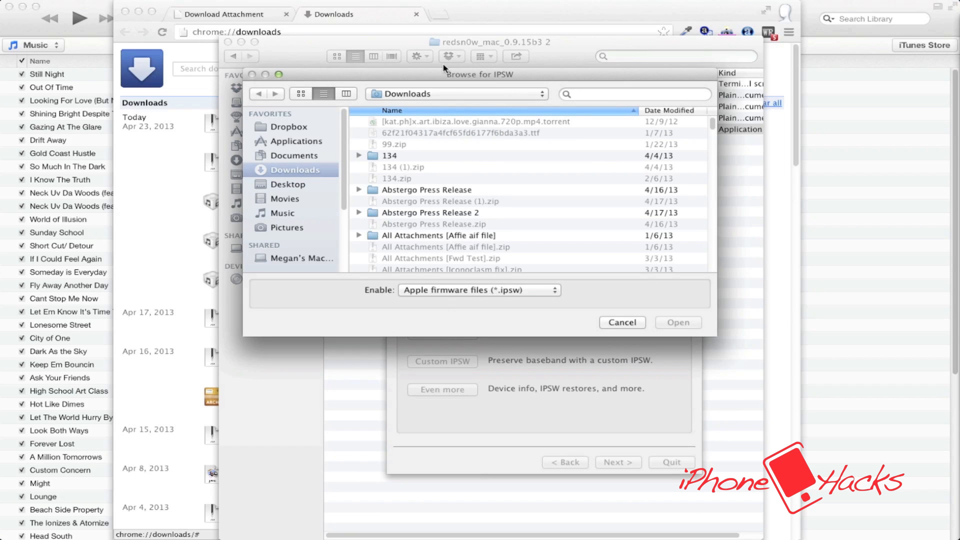
click(669, 110)
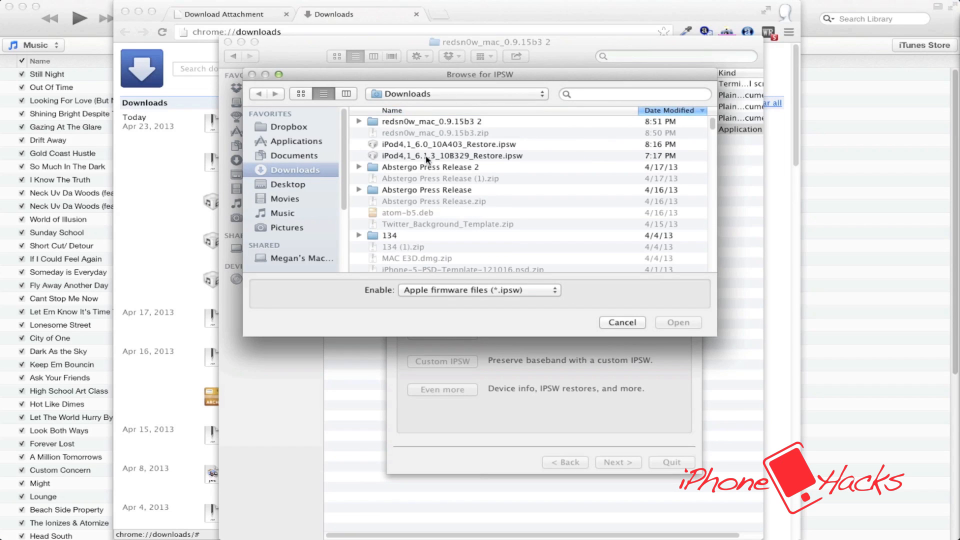
click(447, 144)
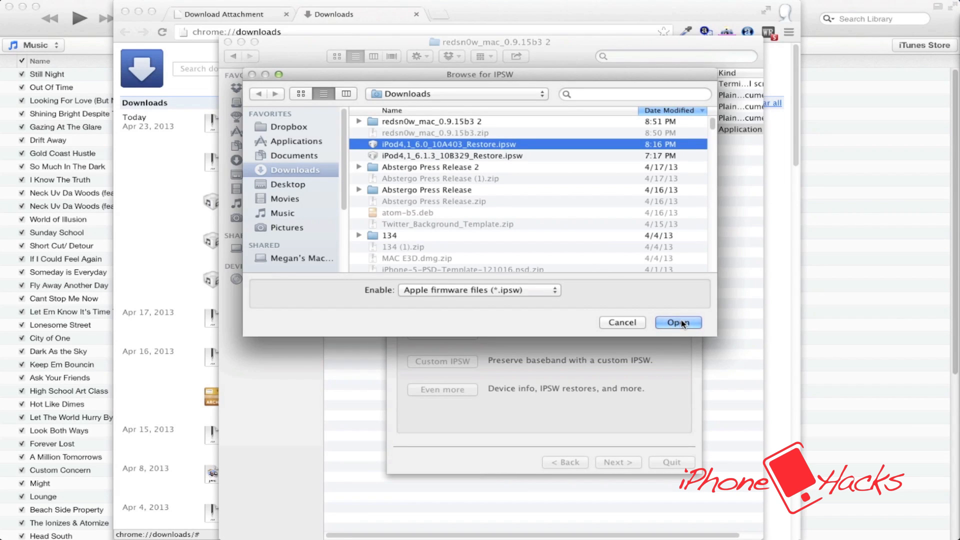
click(679, 324)
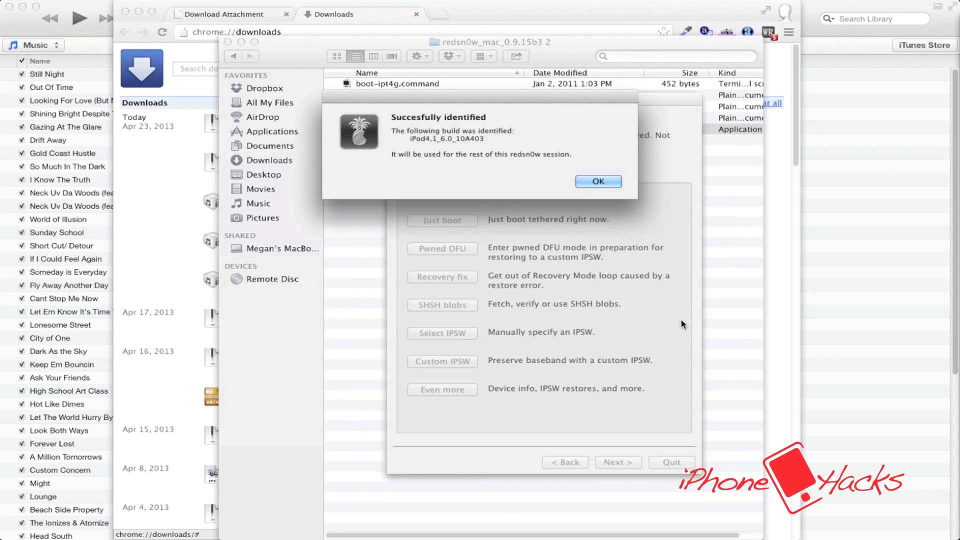
mouse_move(539, 251)
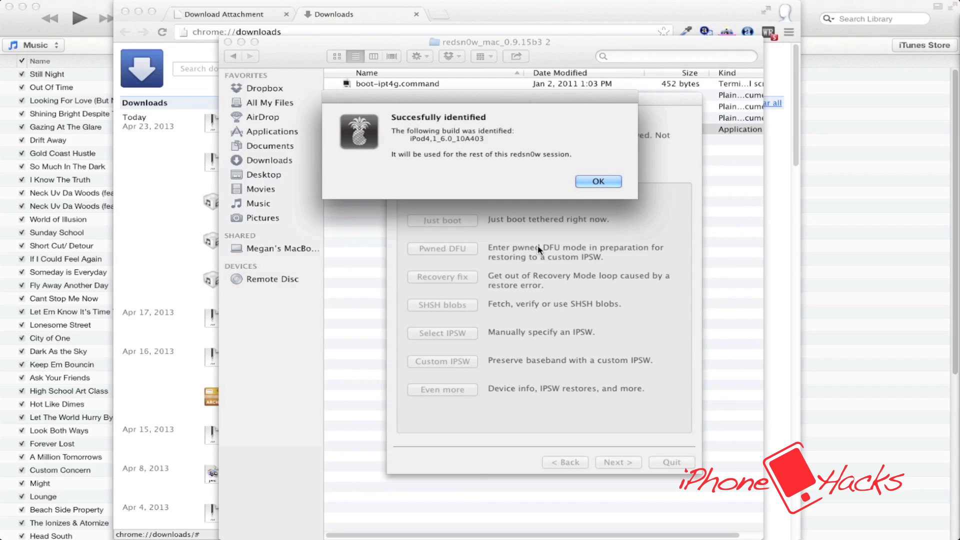
Step: Confirm the build and proceed to jailbreak with Cydia and battery percentage, reaching DFU preparation
click(598, 181)
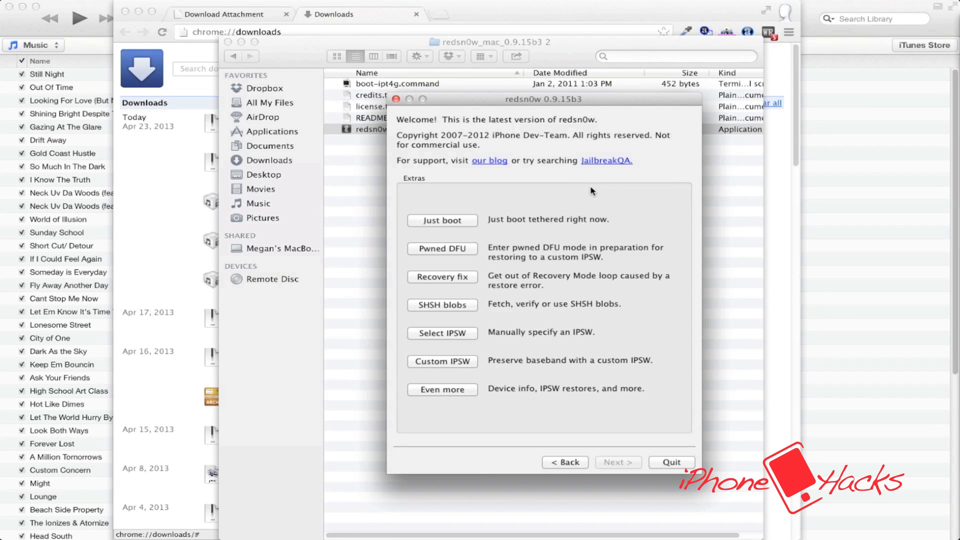
mouse_move(556, 403)
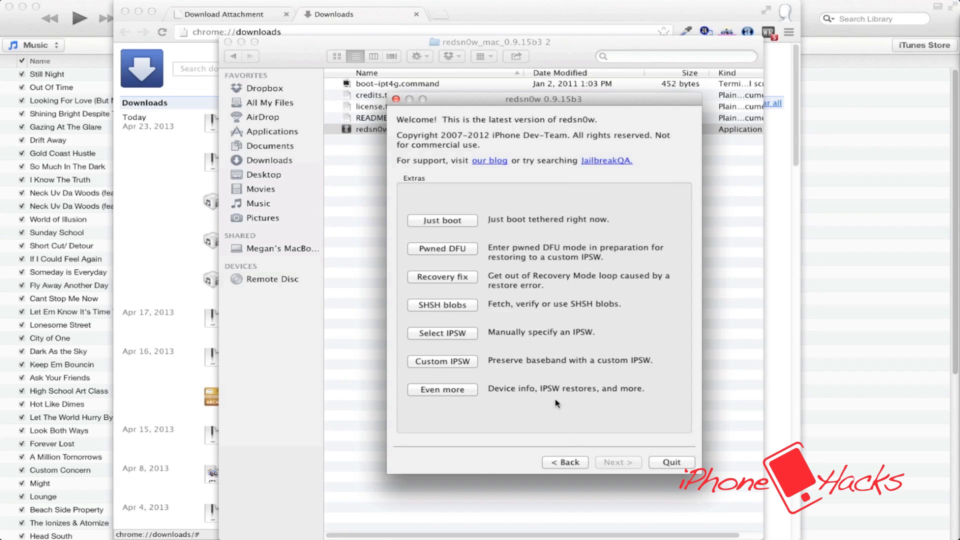
click(564, 462)
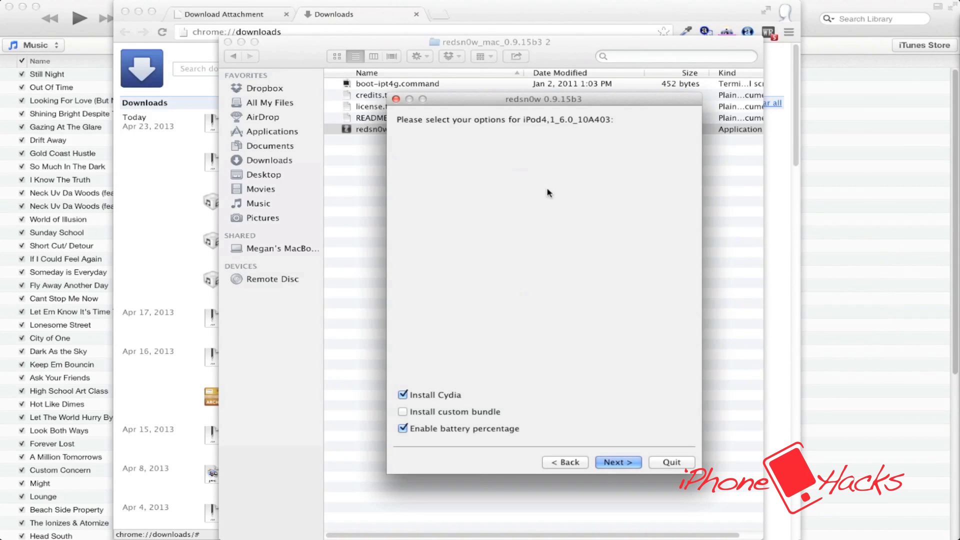
mouse_move(564, 456)
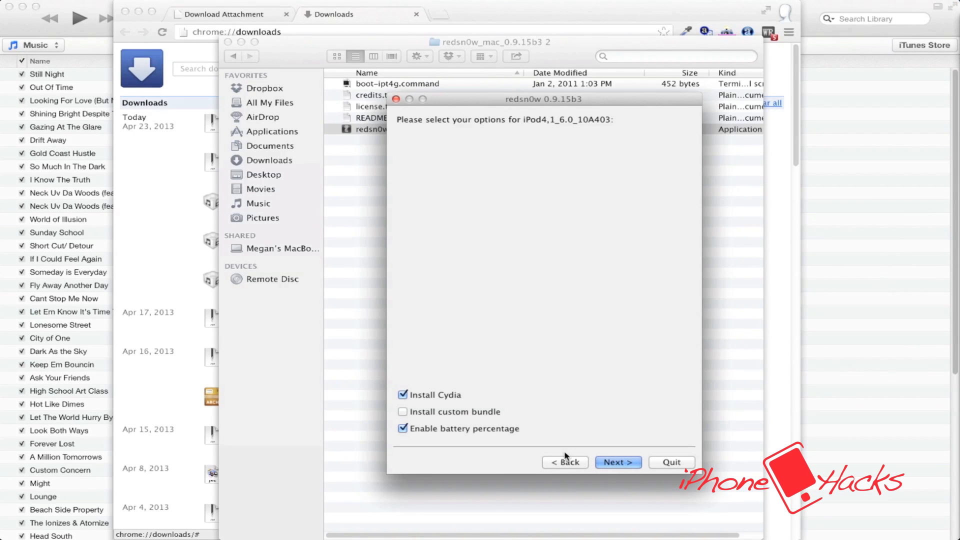
click(619, 462)
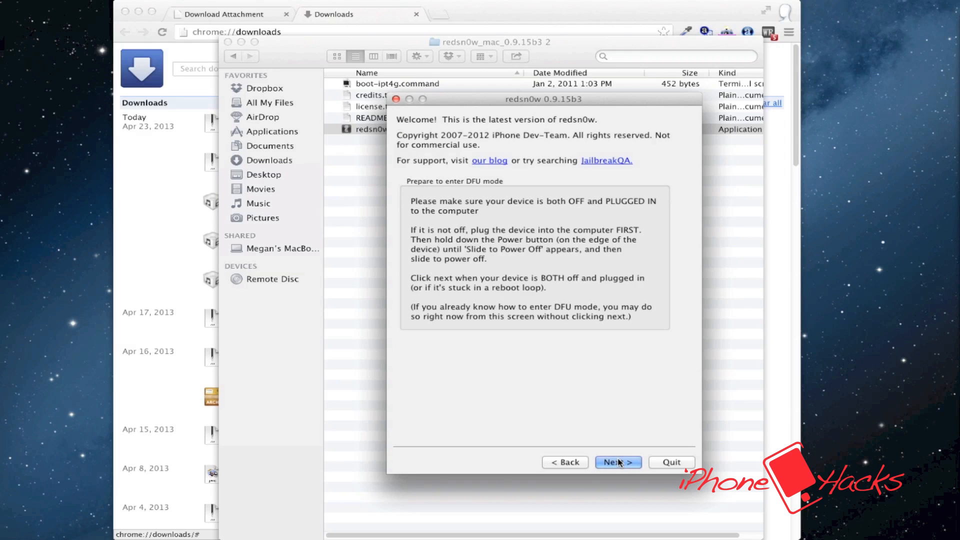